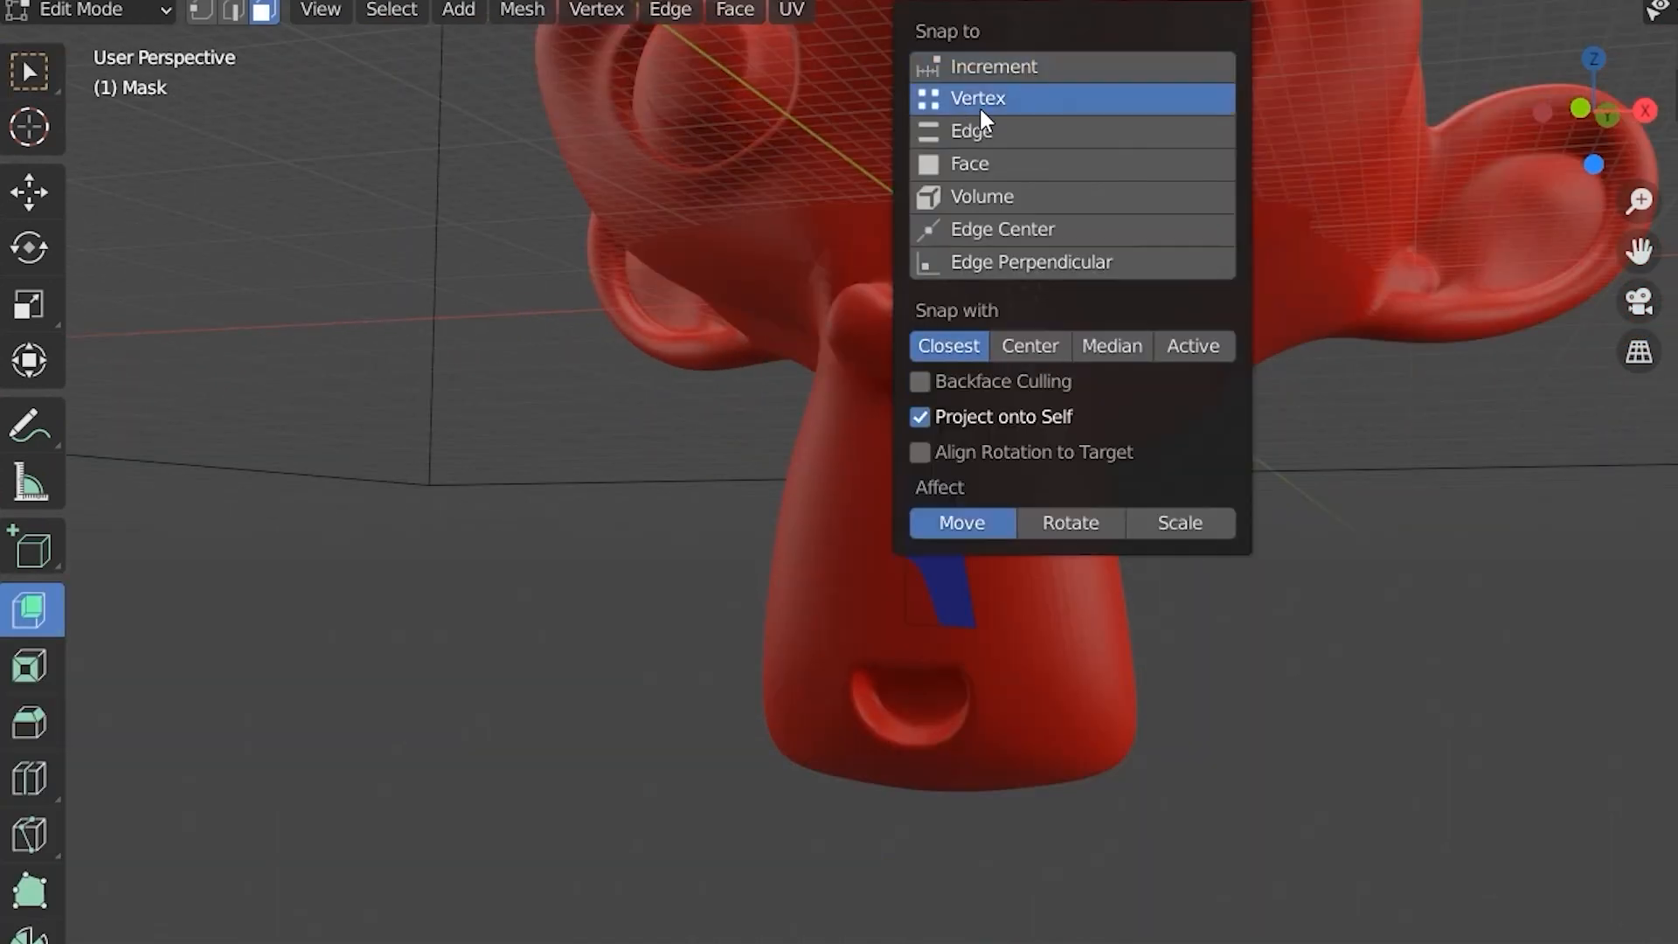
Pick the Snap To target element in the header's Snap popover
left_click(969, 163)
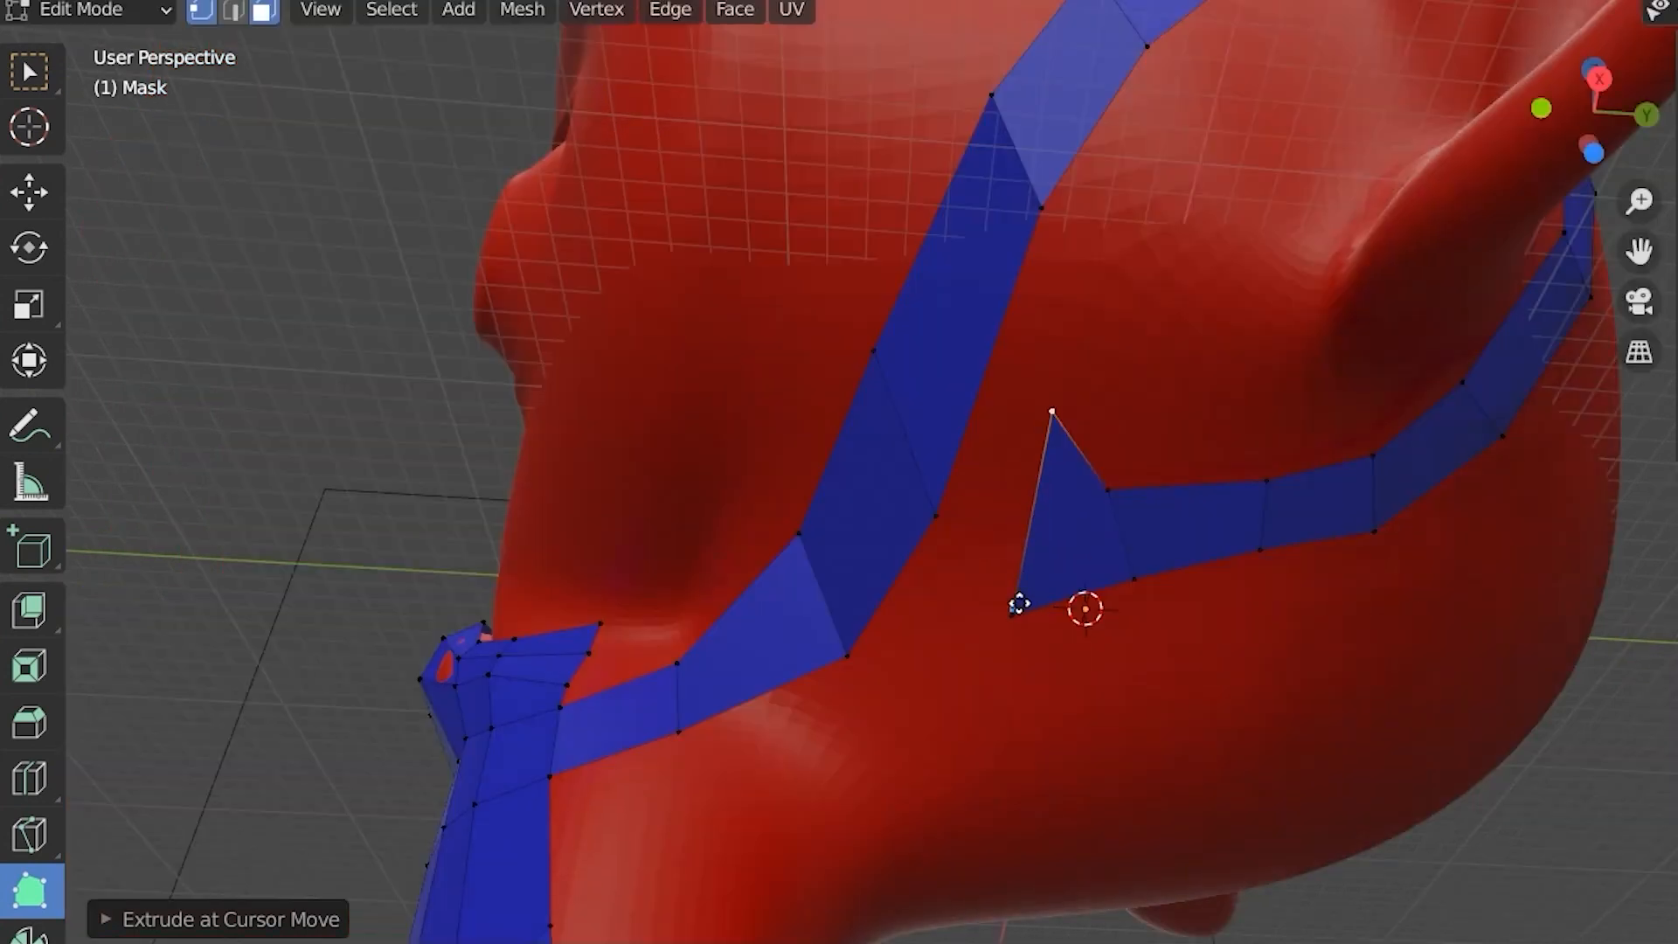
Zoom in on Suzanne's face while extending the blue mask strips over its surface
scroll("up", 3)
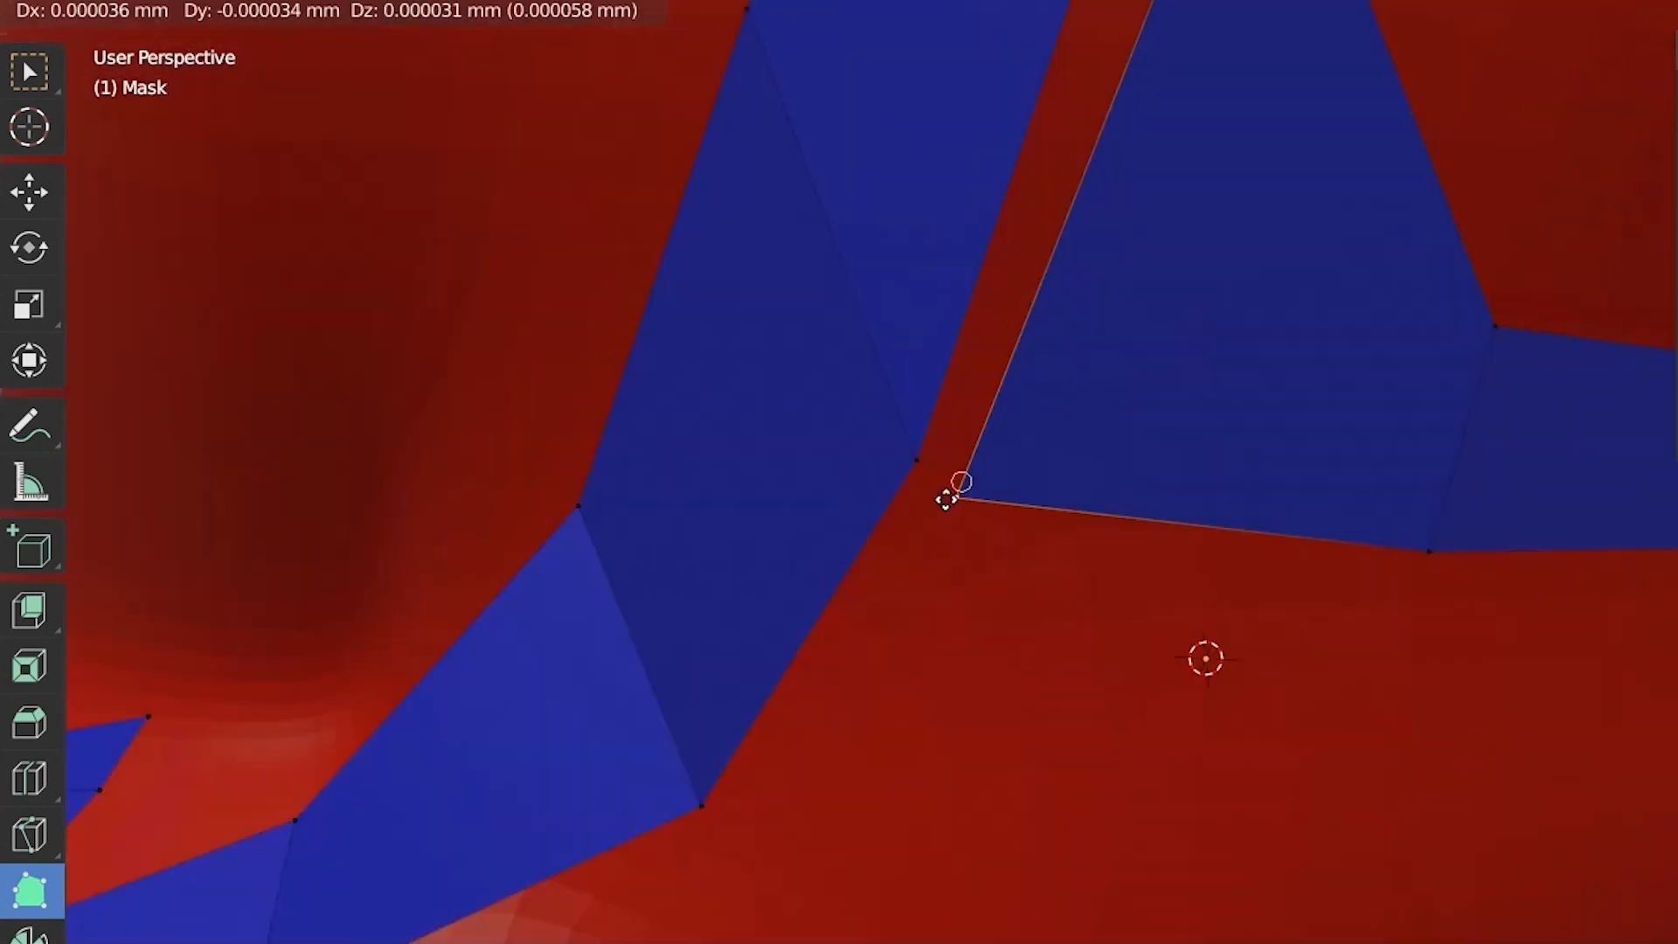